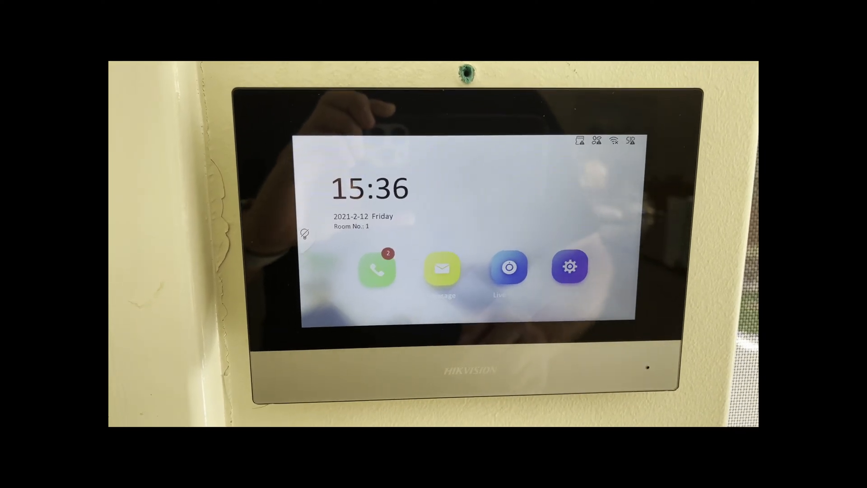
# - Open Settings > Advanced Settings > Configuration and begin entering the admin password
pyautogui.click(563, 258)
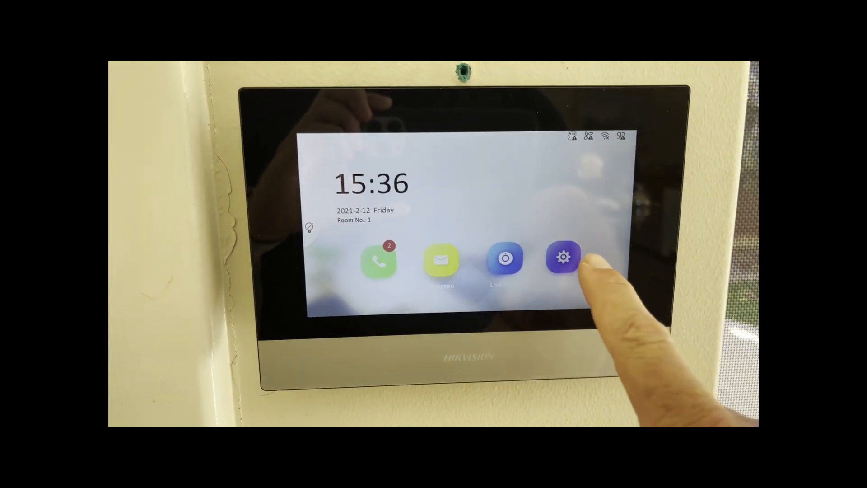
pyautogui.click(563, 257)
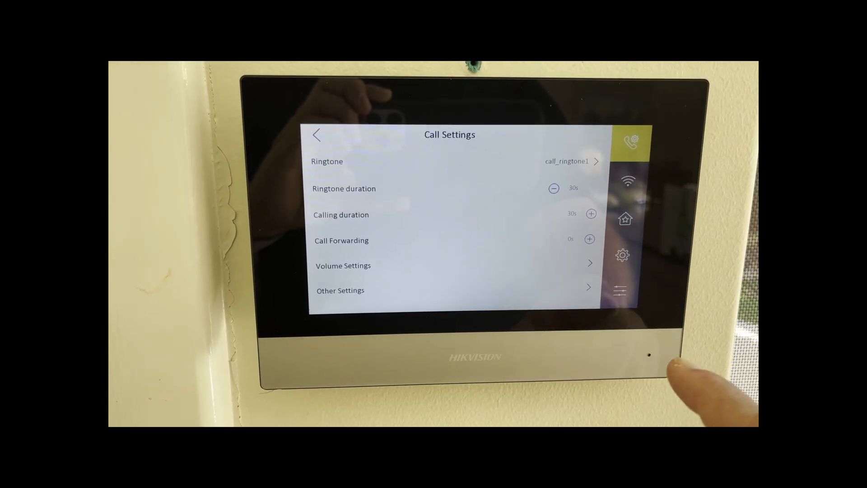
pyautogui.click(620, 291)
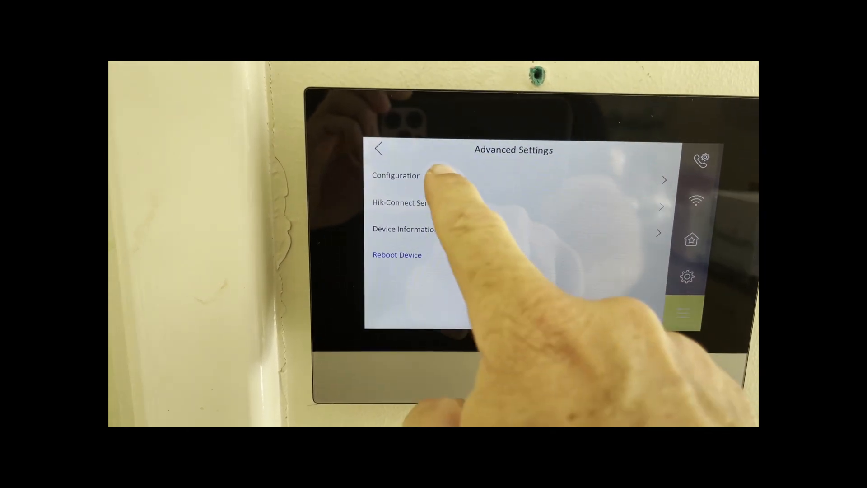
pyautogui.click(396, 175)
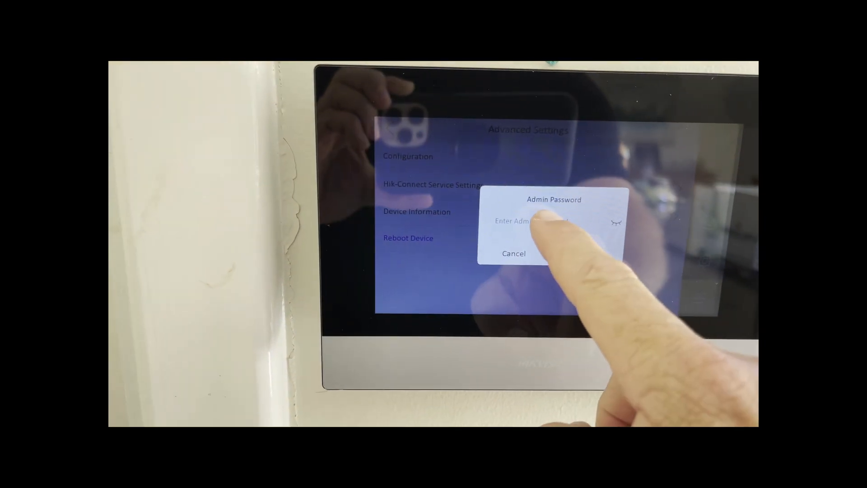
pyautogui.click(528, 221)
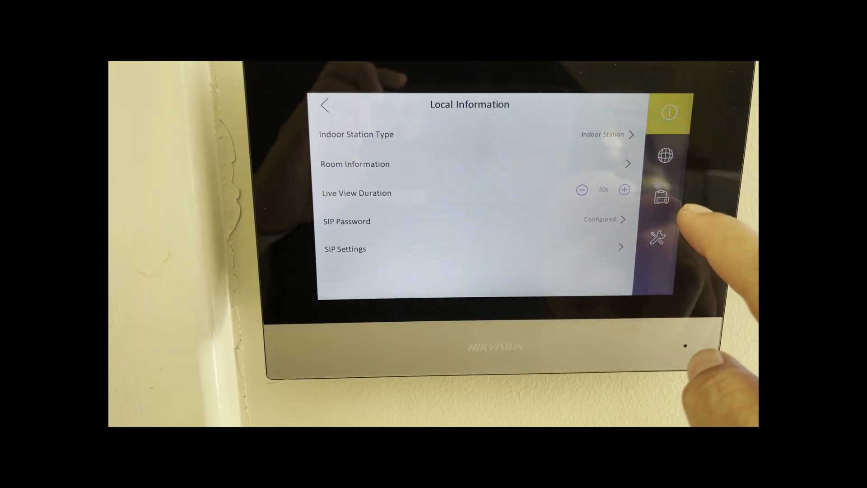
# - Leave the station's configuration tabs and switch to the NVR Playback screen
pyautogui.click(661, 198)
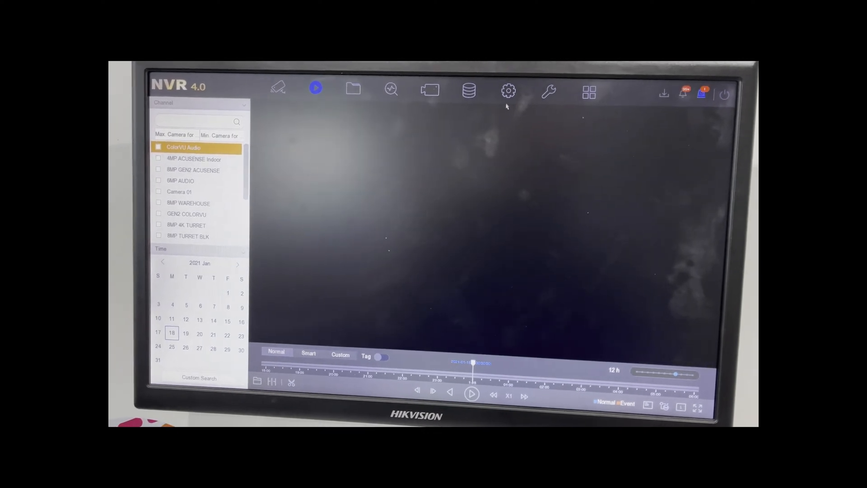
# - Open the NVR's Network > TCP/IP page showing IPv4 address 192.168.1.100
pyautogui.click(500, 88)
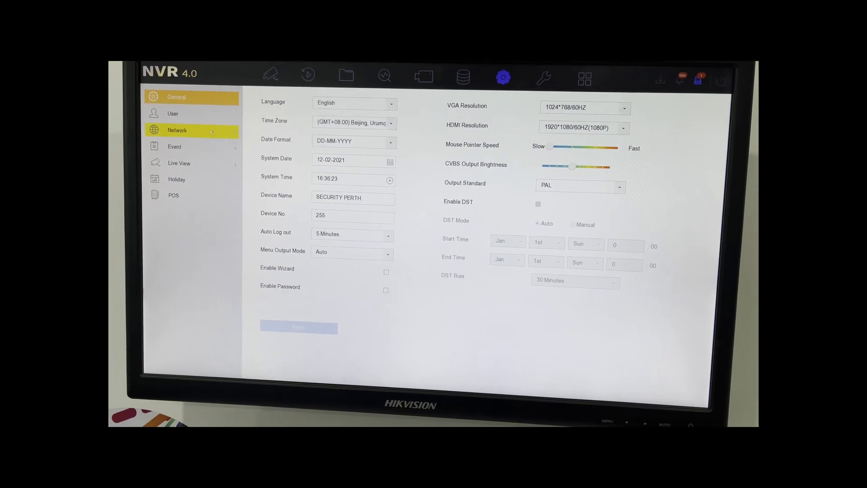
pyautogui.click(177, 130)
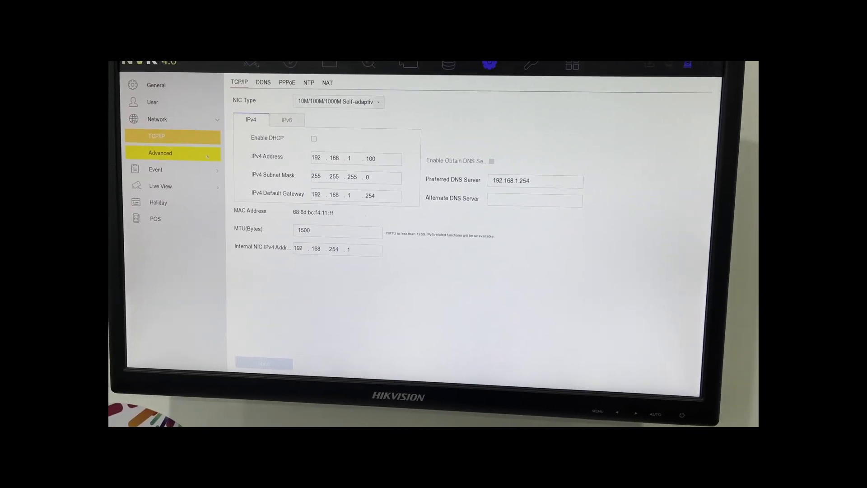
# - Show Network > Advanced > Platform Access with Hik-Connect enabled and online
pyautogui.click(160, 153)
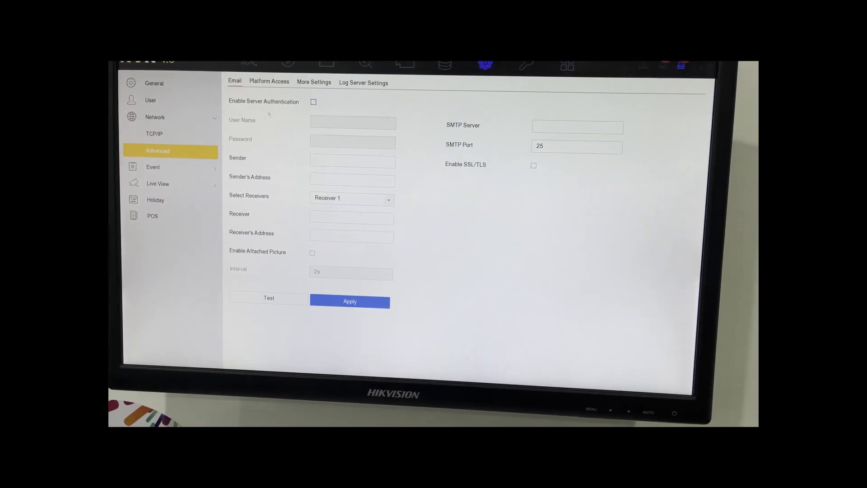
pyautogui.click(270, 82)
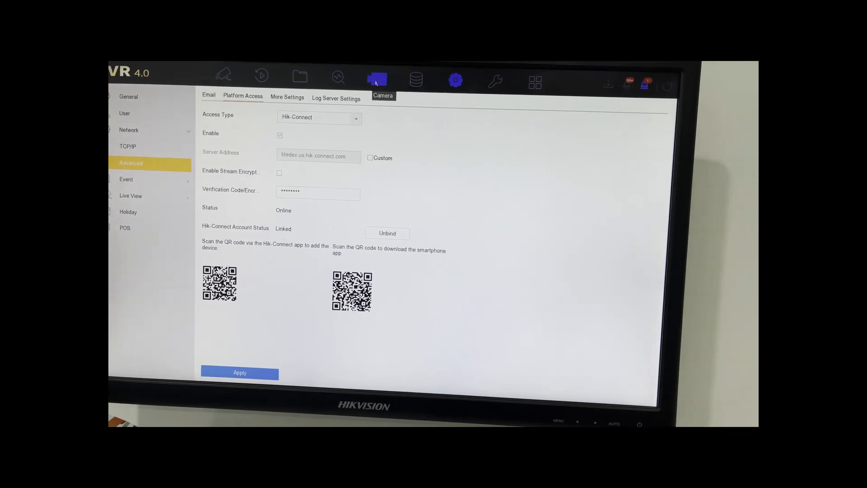
# - View the ColorVU Audio camera's Sub-Stream video encoding parameters
pyautogui.click(377, 77)
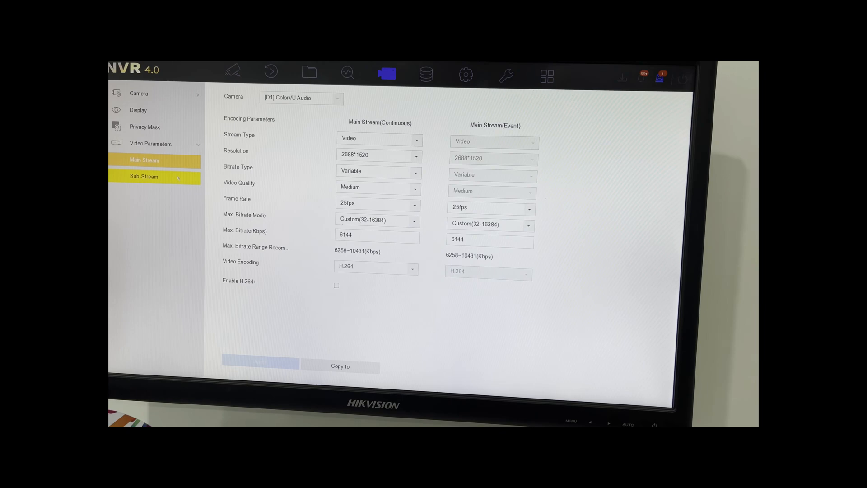
pyautogui.click(144, 175)
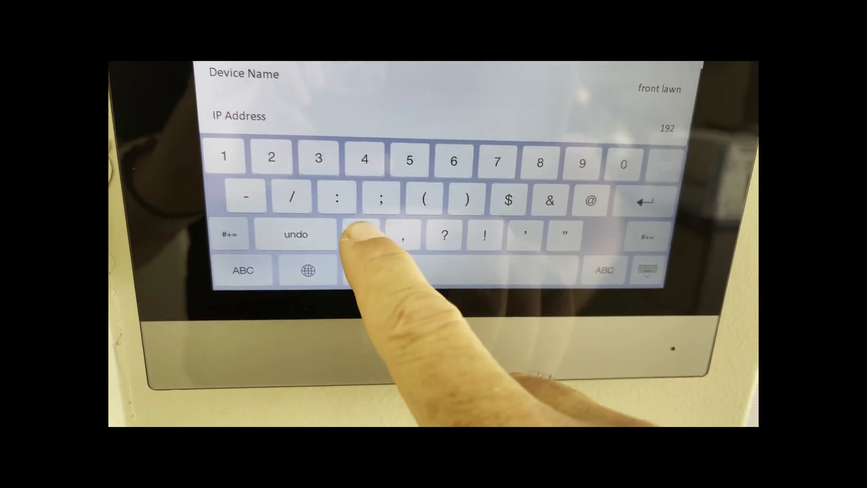
# - Enter IP 192.168.1.100, port 554, channel 1 and user name 'admin'
pyautogui.click(364, 239)
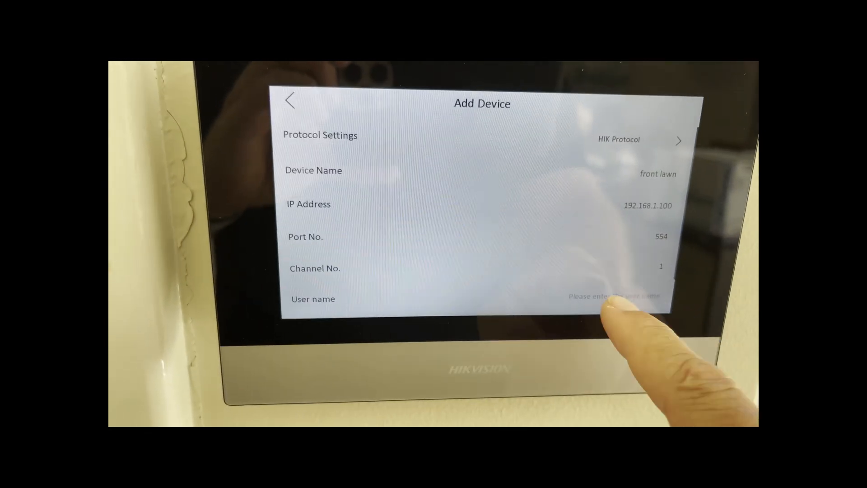
pyautogui.click(608, 299)
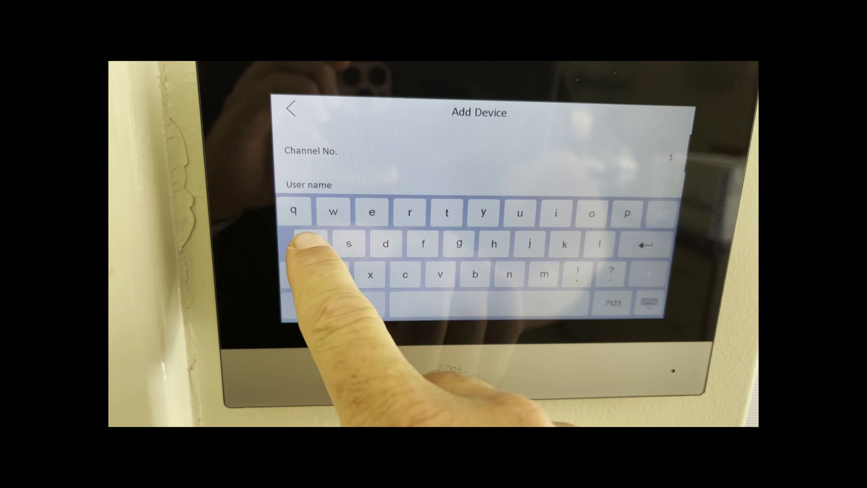
pyautogui.write('admin')
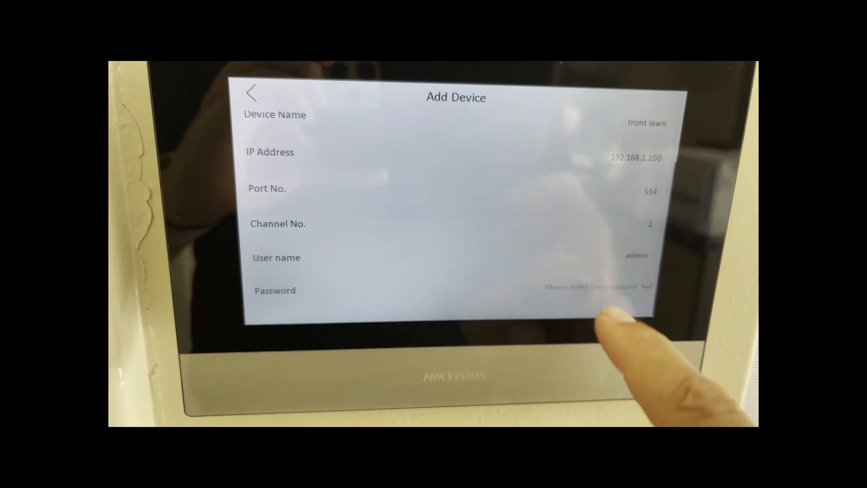
# - Enter the NVR password, save the front lawn device, and return to Advanced Settings
pyautogui.click(597, 290)
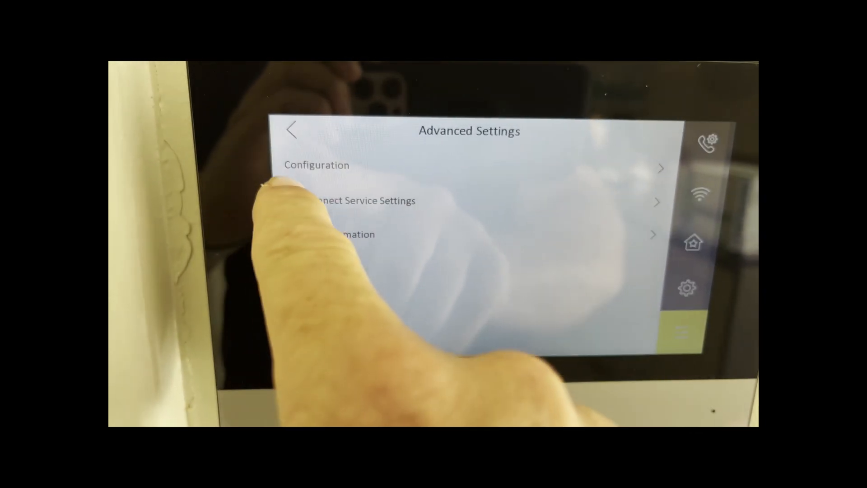
# - From the home screen, open Live View > Network Camera and play 'front lawn'
pyautogui.click(292, 131)
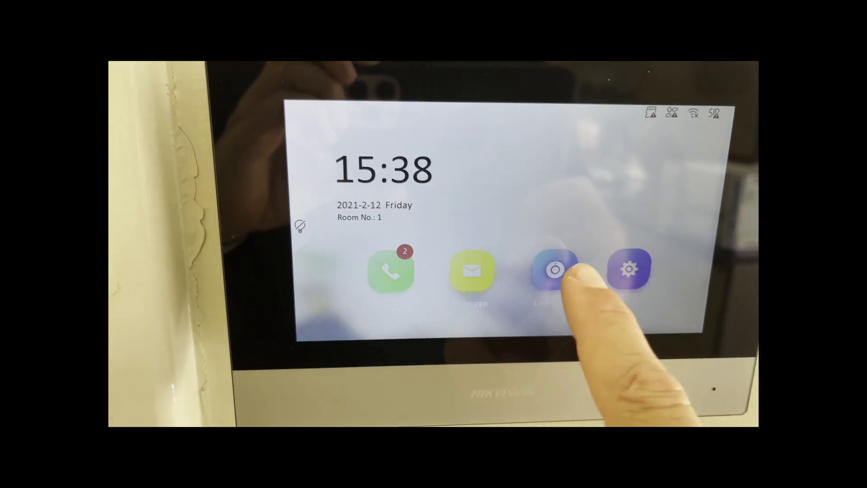
pyautogui.click(556, 270)
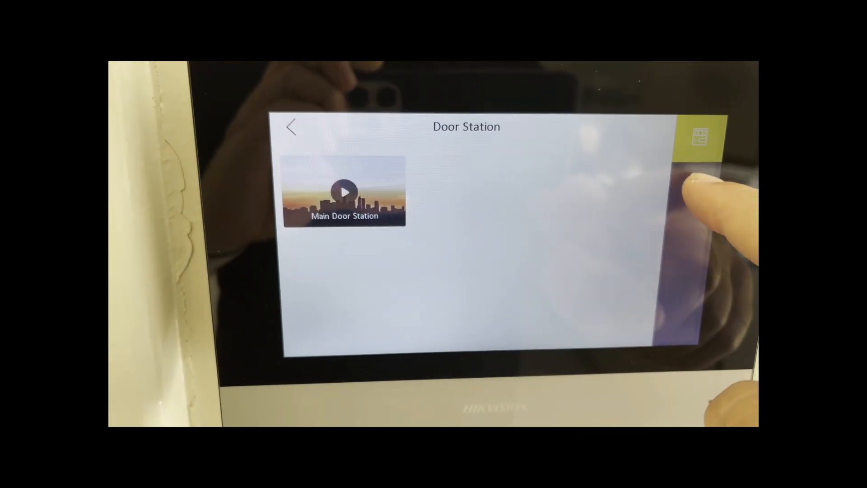
pyautogui.click(698, 137)
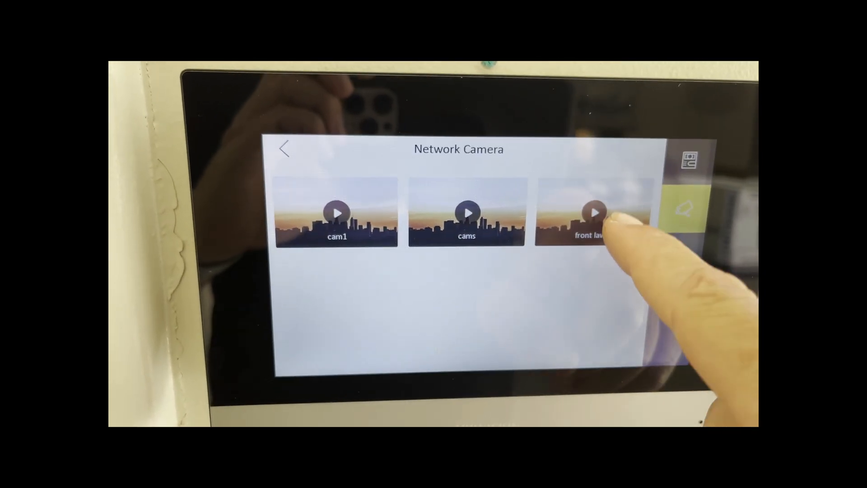
pyautogui.click(595, 213)
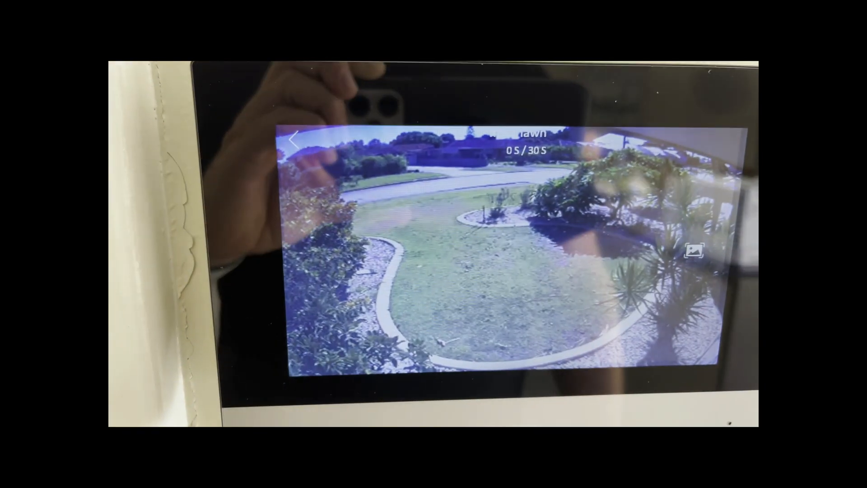